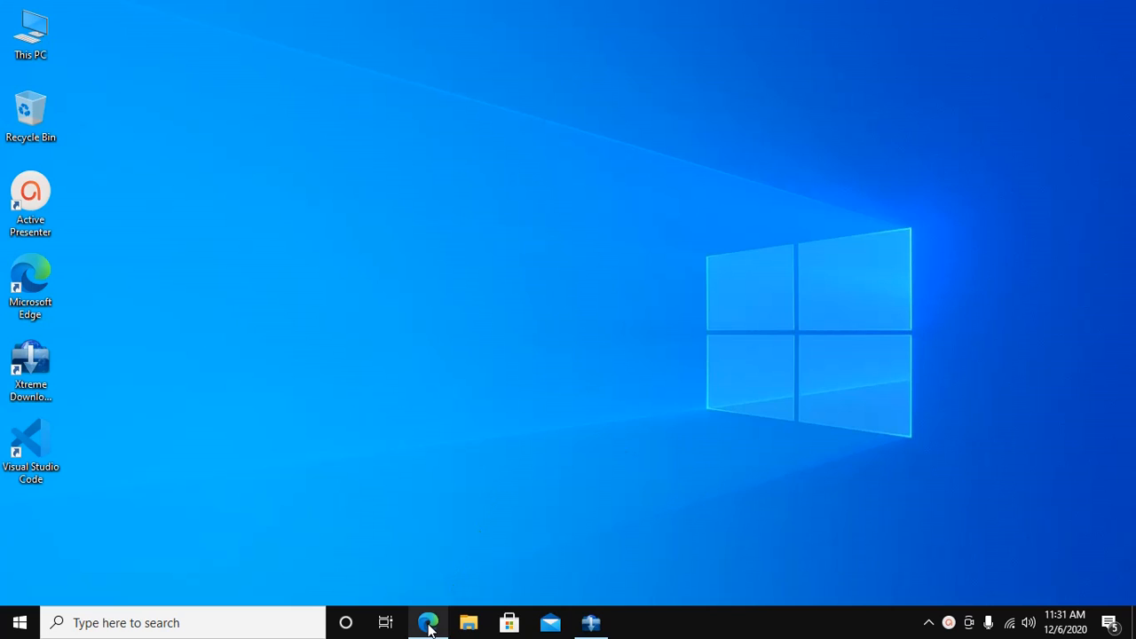
click(428, 621)
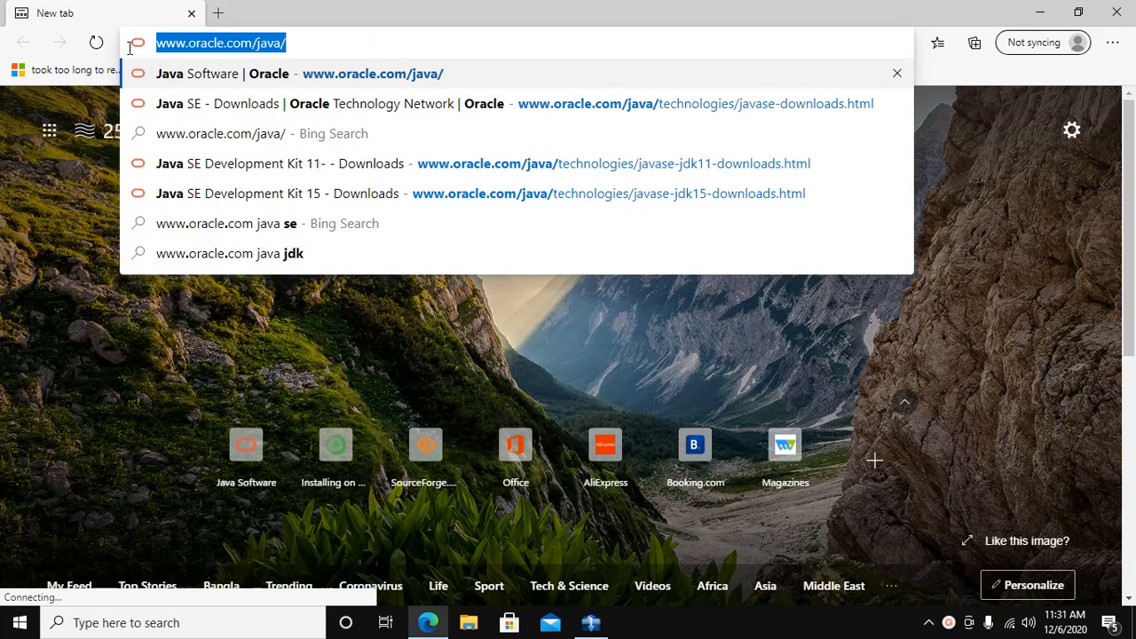
mouse_move(125, 55)
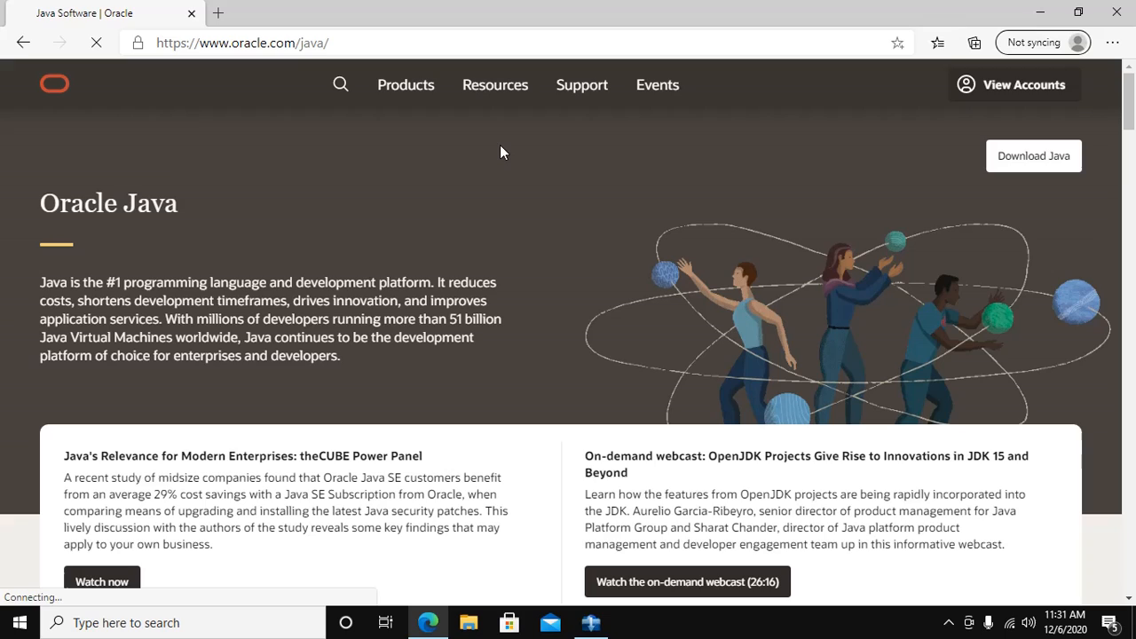
mouse_move(1003, 169)
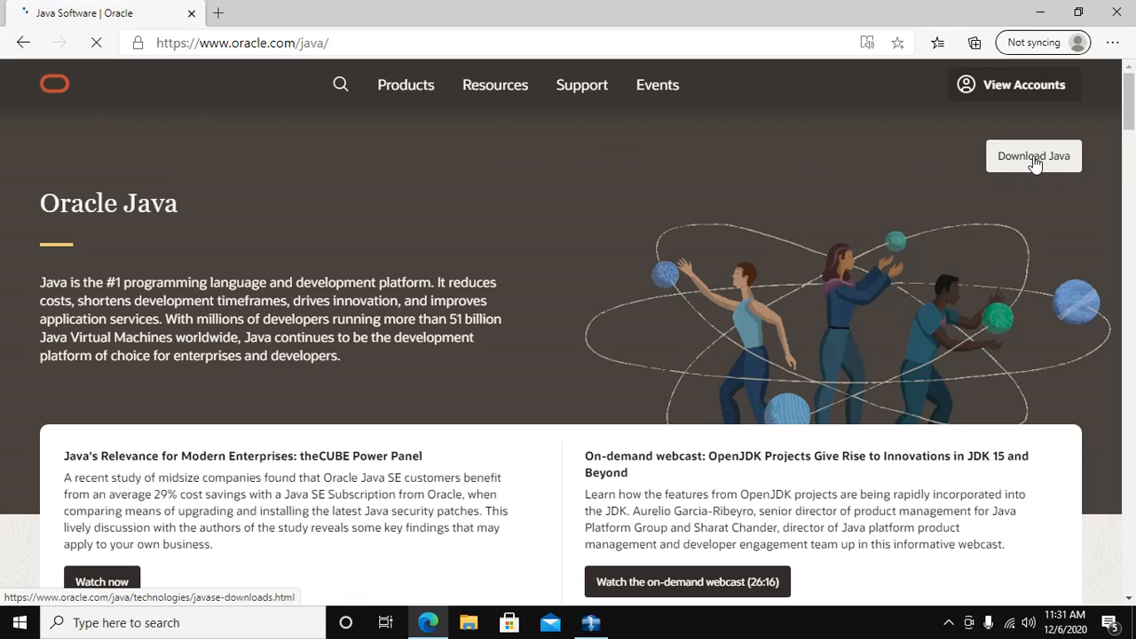
- Follow 'Download Java' to the Java SE Downloads page listing Java SE 15
click(1033, 156)
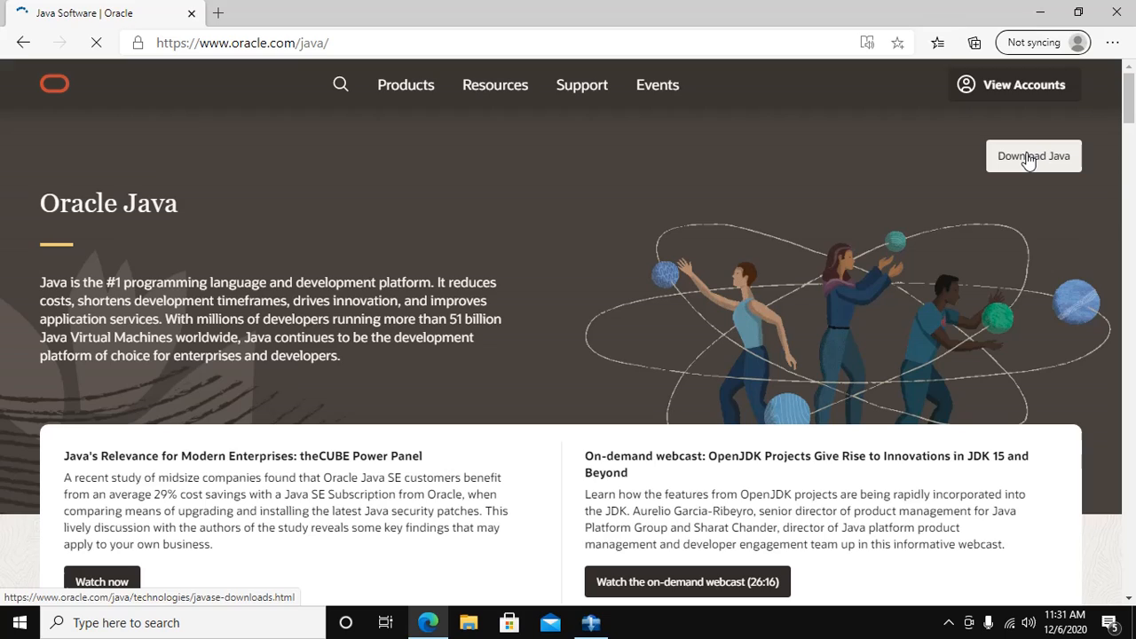
click(1033, 156)
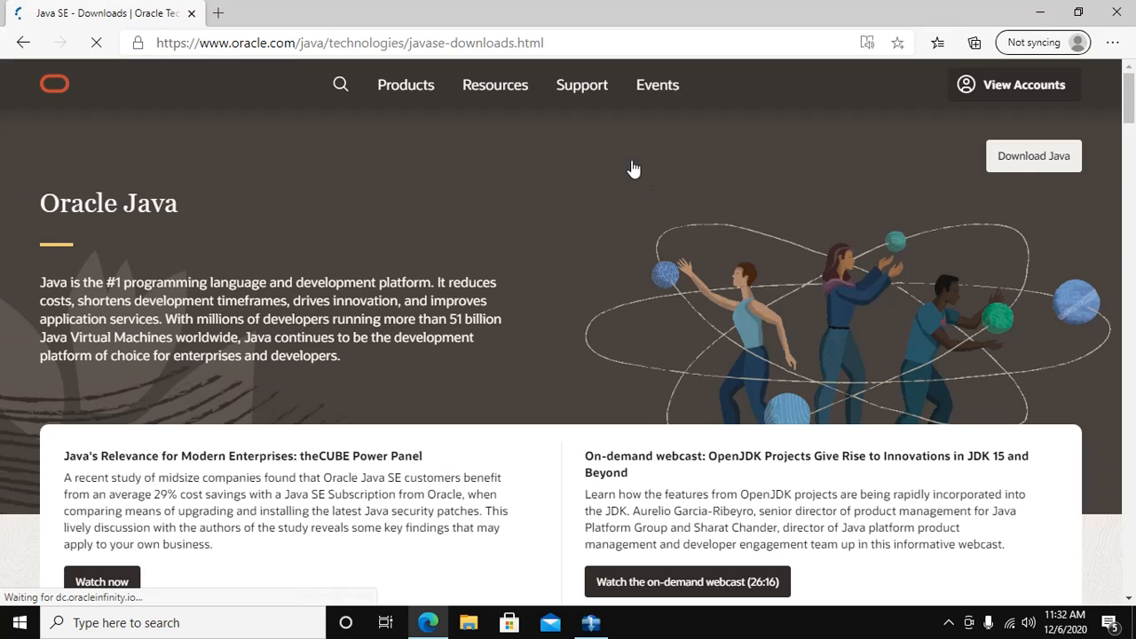
mouse_move(499, 7)
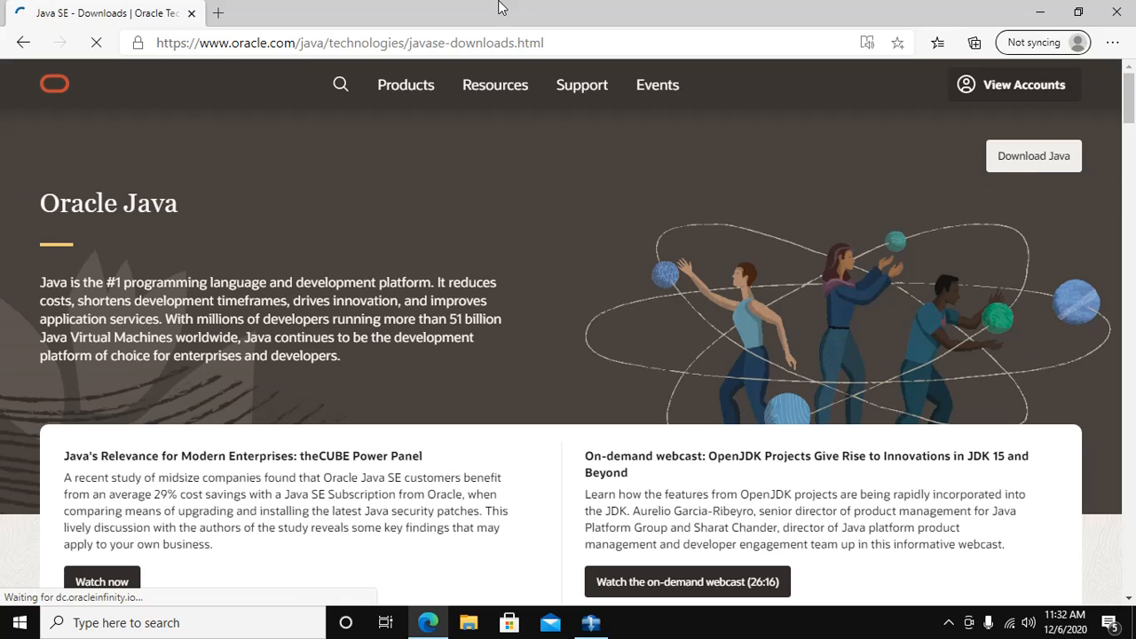
click(1033, 156)
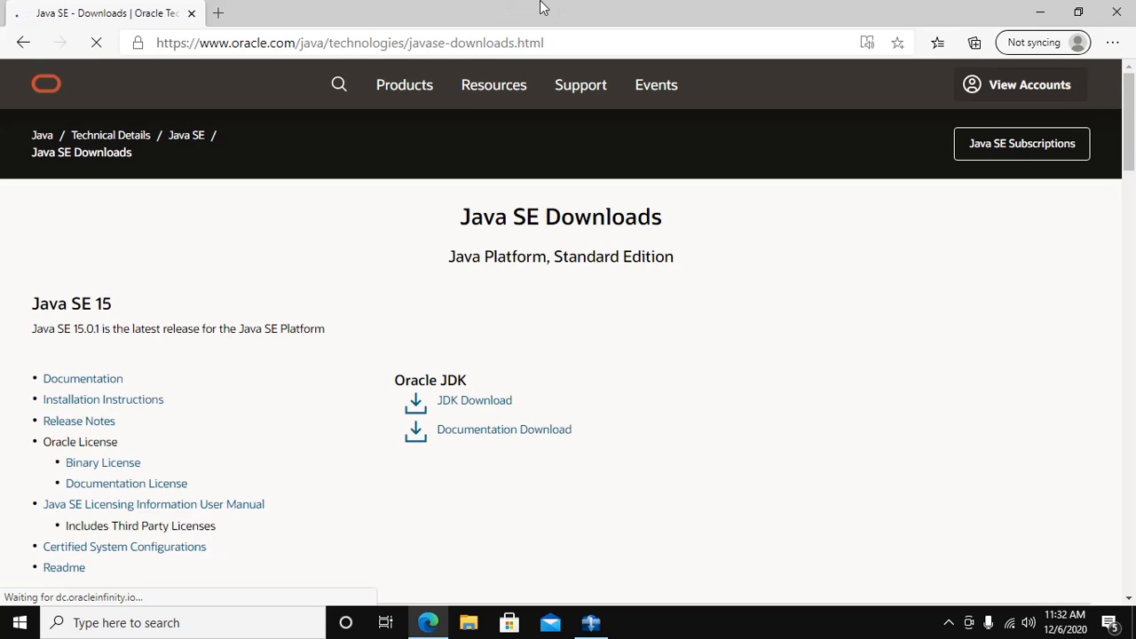
mouse_move(547, 298)
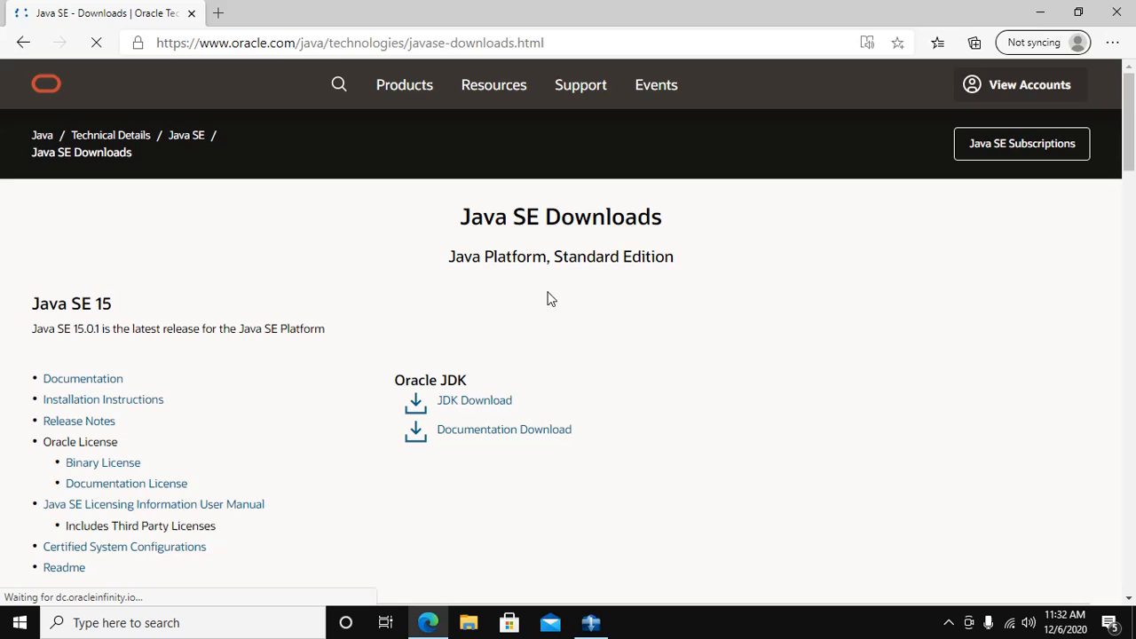
scroll(down, 3)
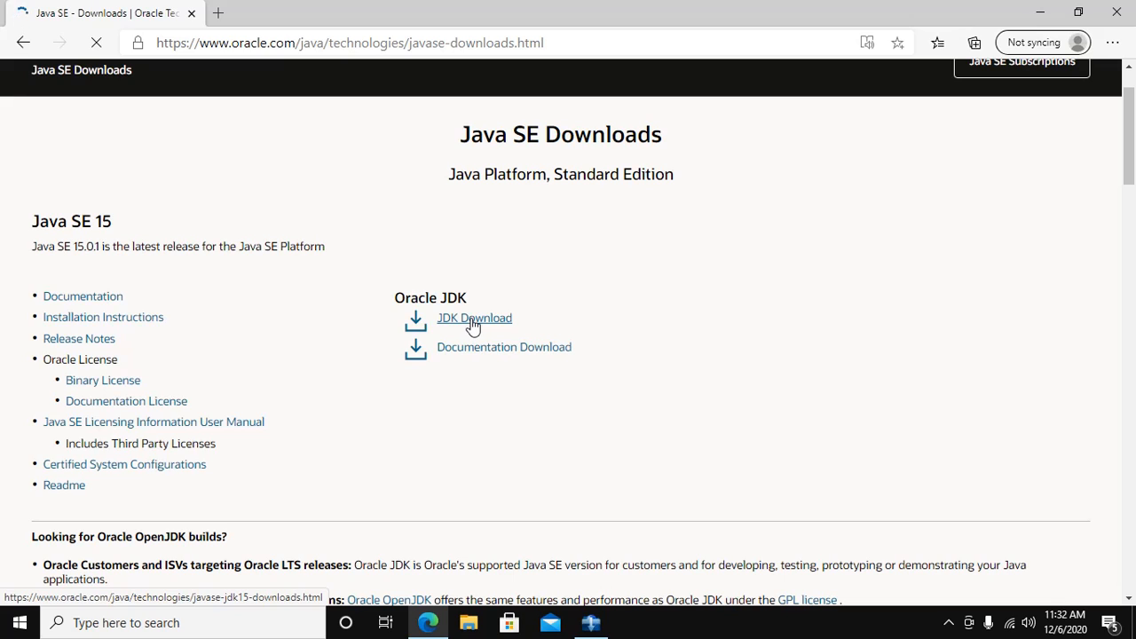
- Reach the JDK 15.0.1 file list and locate the Windows x64 Installer row (159.69 MB .exe)
click(474, 317)
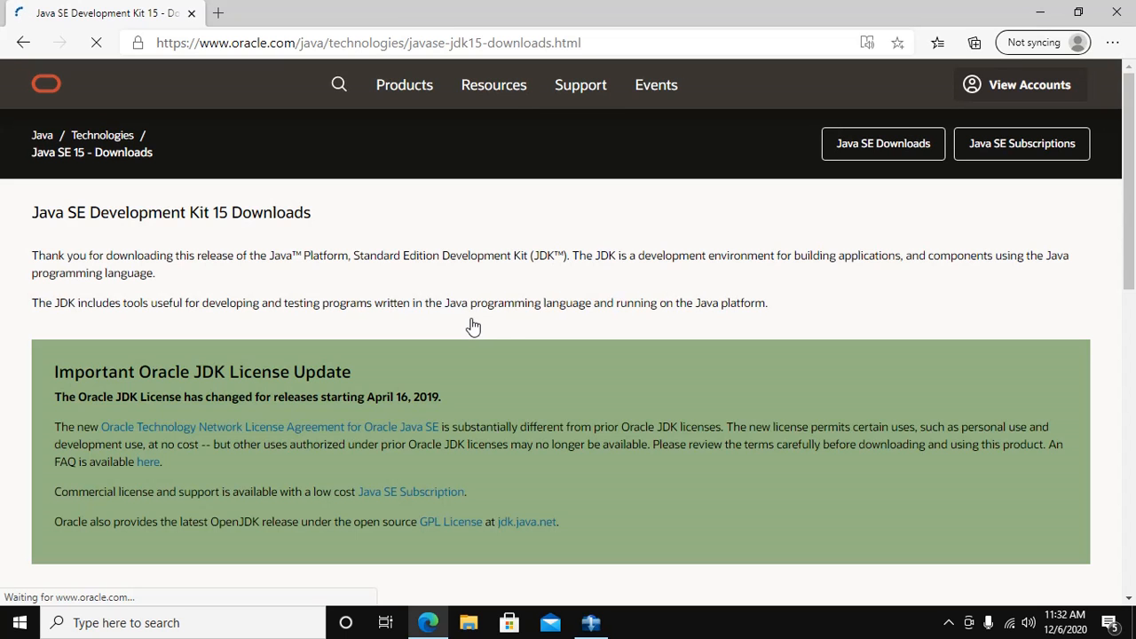
mouse_move(518, 335)
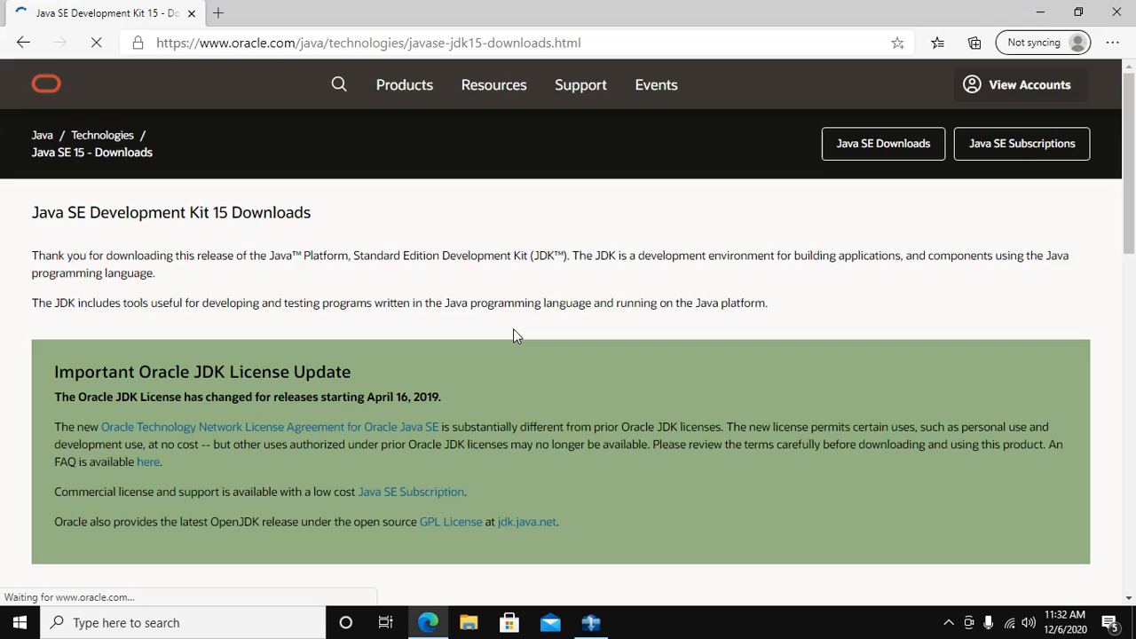
scroll(down, 3)
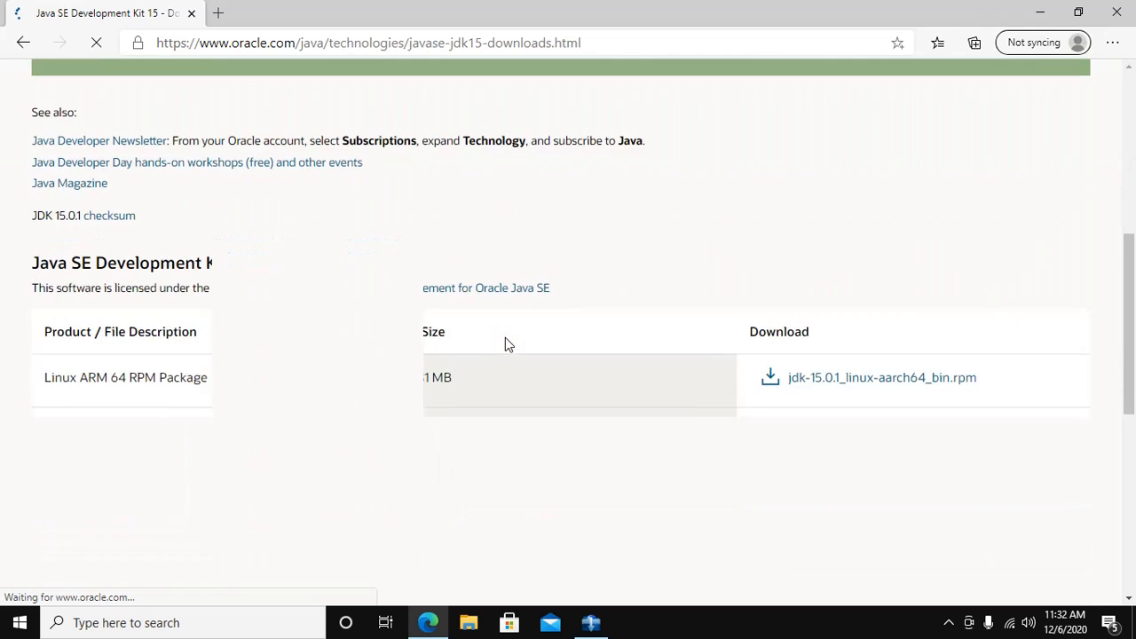
scroll(down, 3)
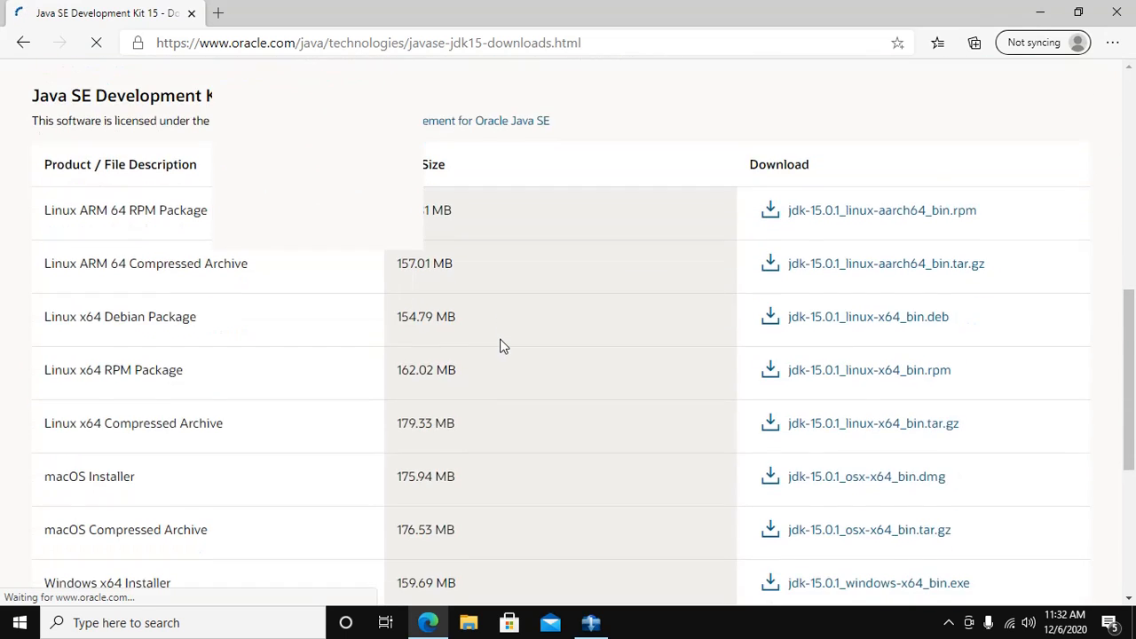
scroll(down, 3)
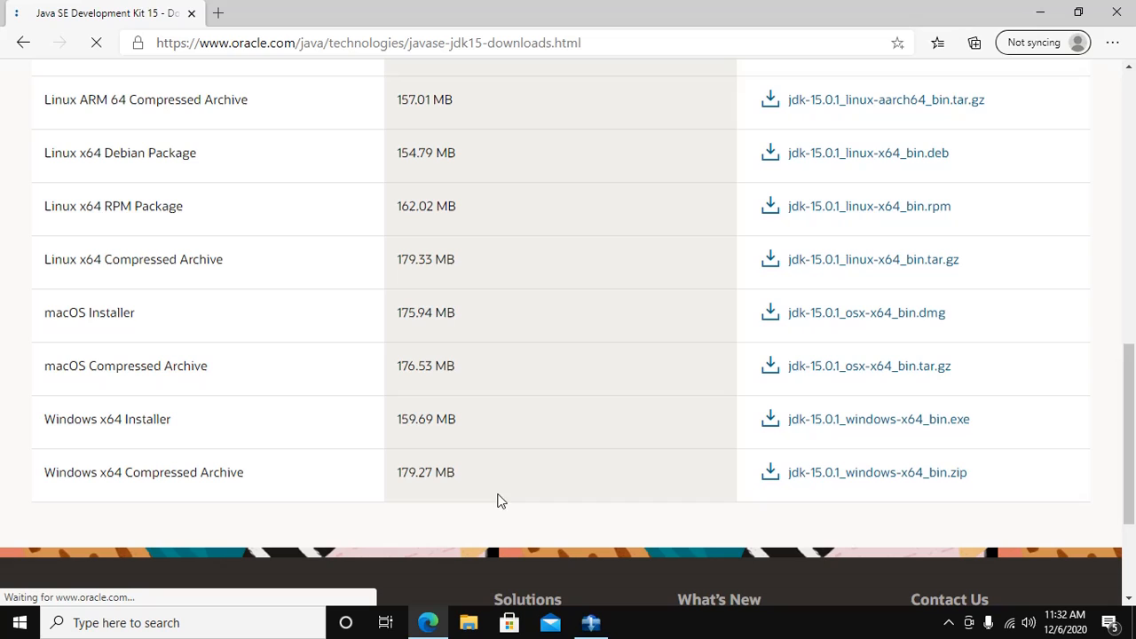
mouse_move(358, 462)
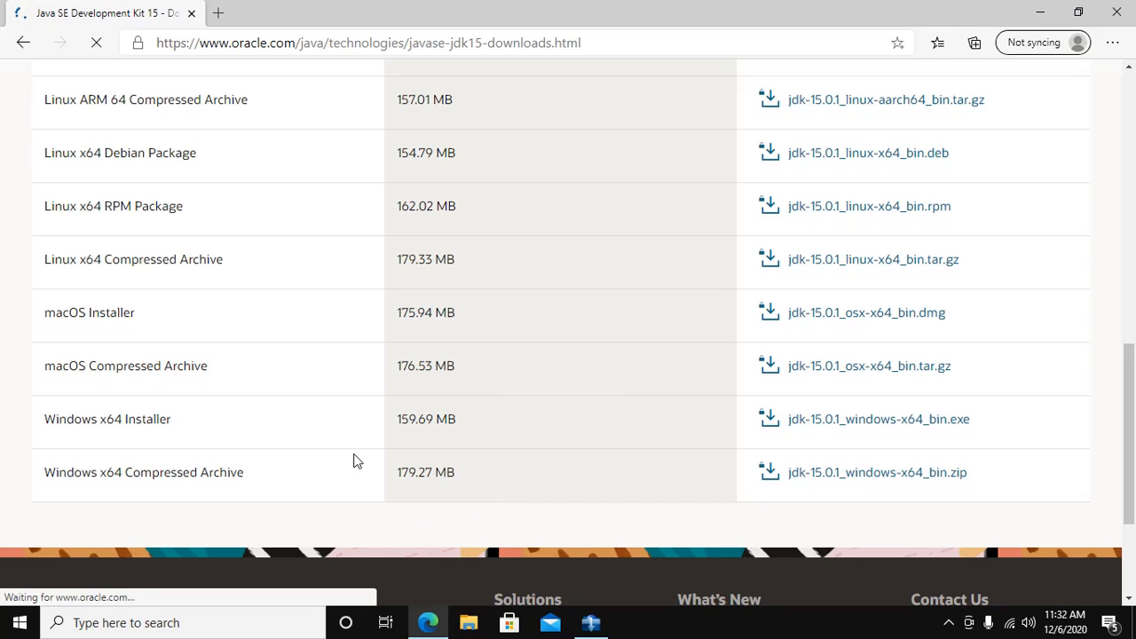
mouse_move(103, 423)
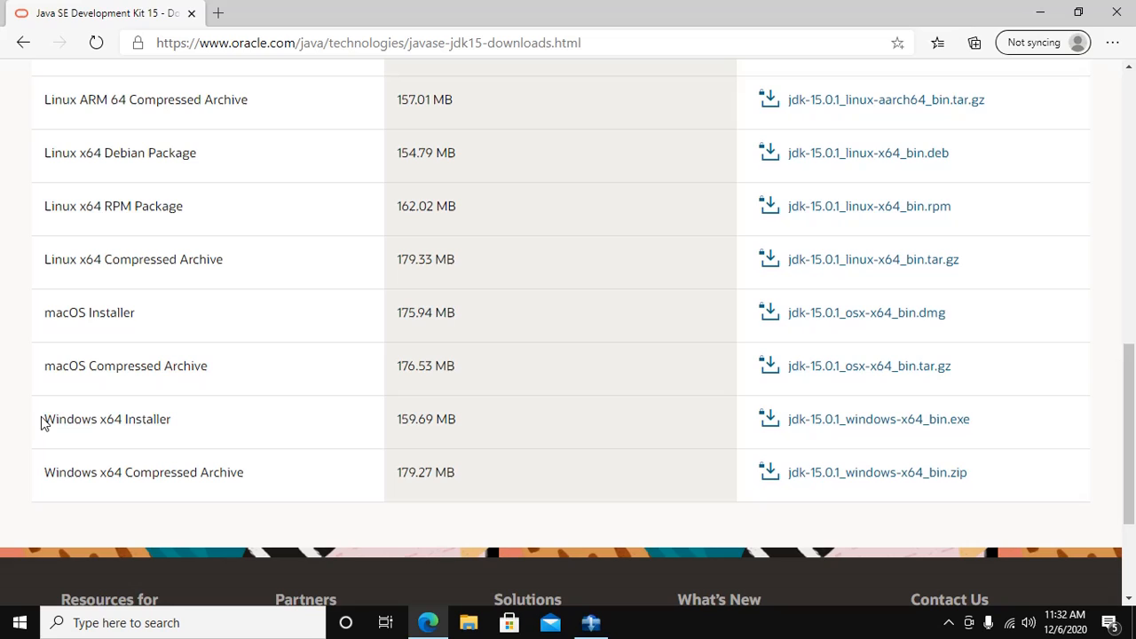
double_click(106, 419)
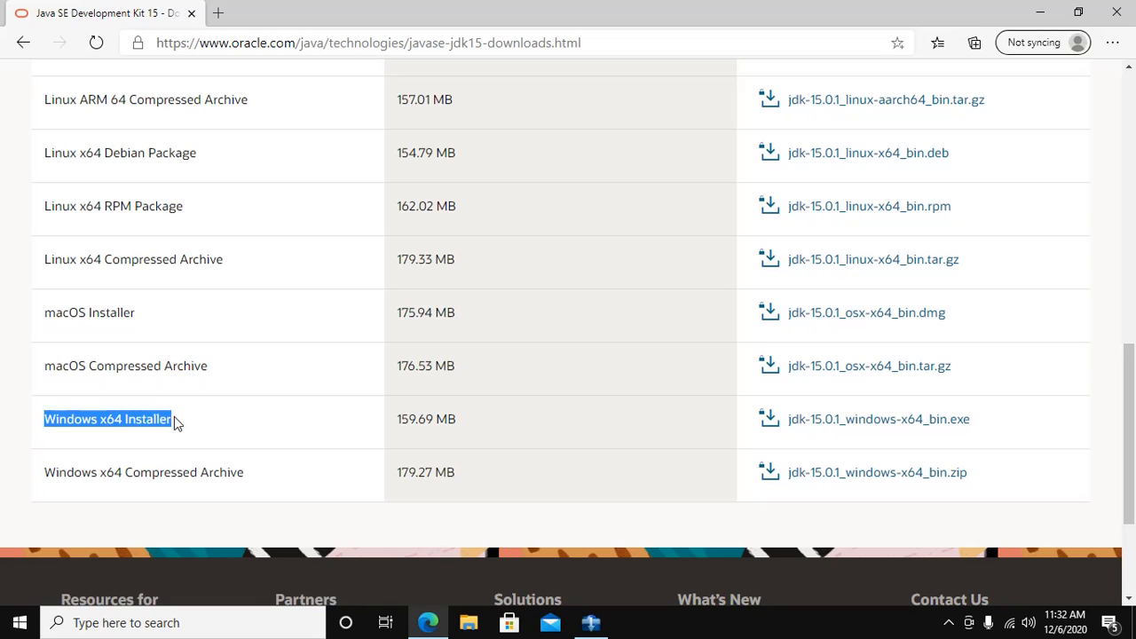
click(107, 418)
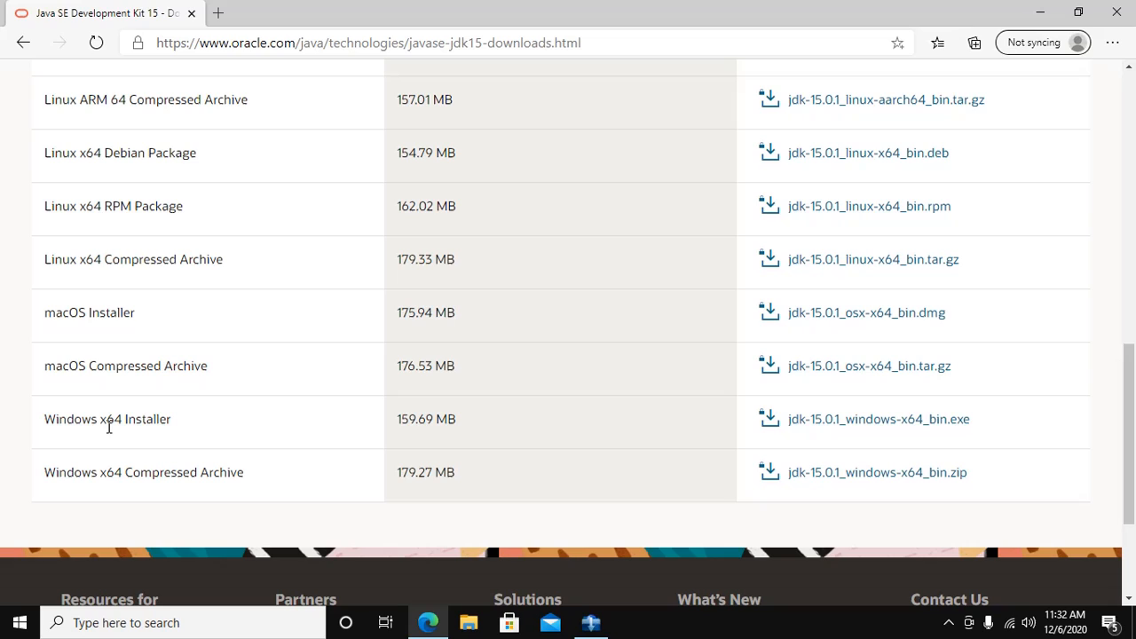
mouse_move(370, 433)
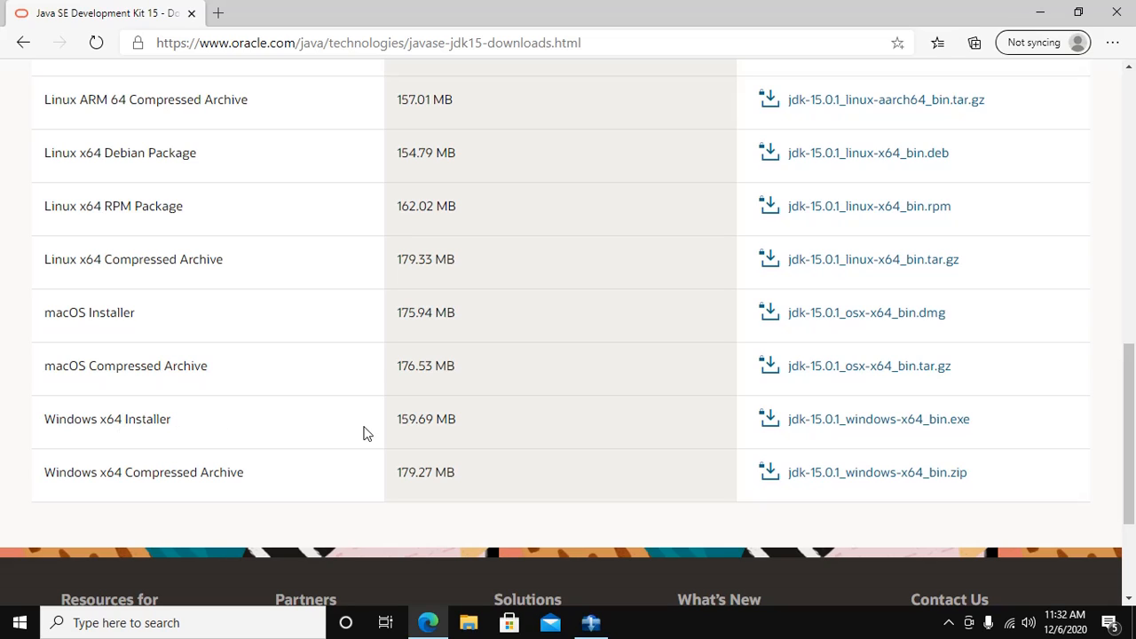
mouse_move(878, 418)
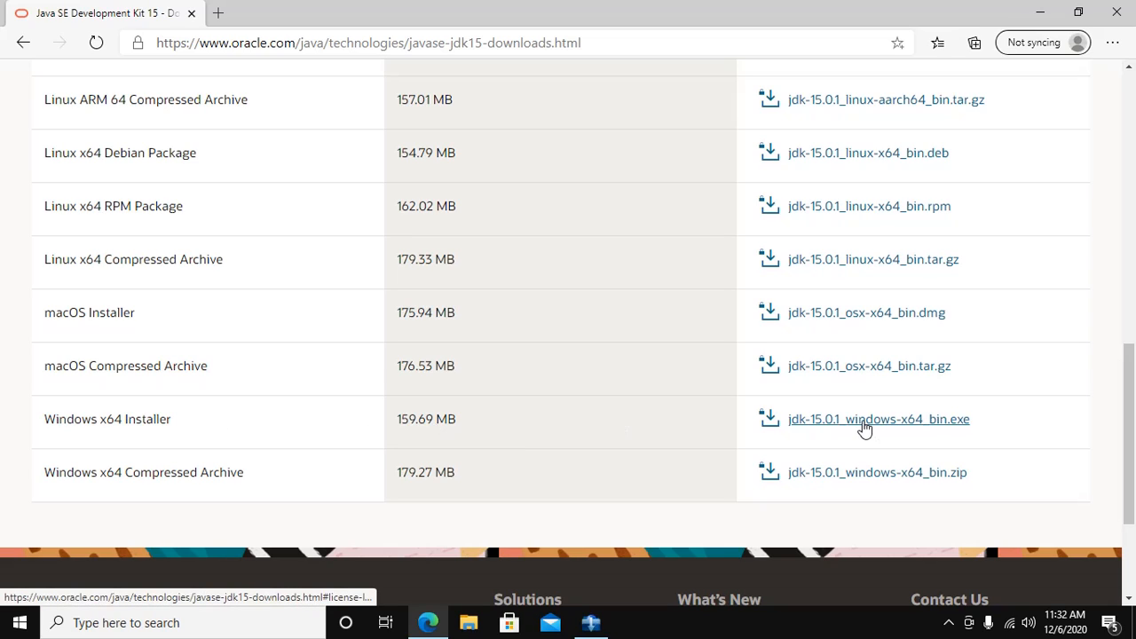
mouse_move(841, 428)
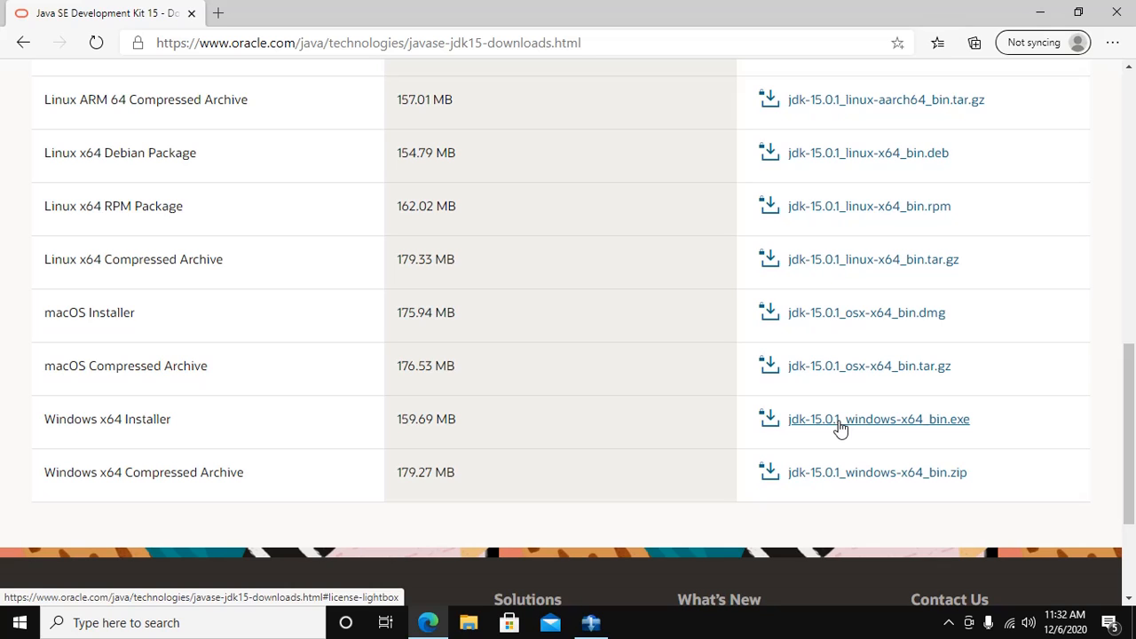
- Accept the Oracle license, start jdk-15.0.1_windows-x64_bin.exe in Edge, then cancel that browser download
click(878, 419)
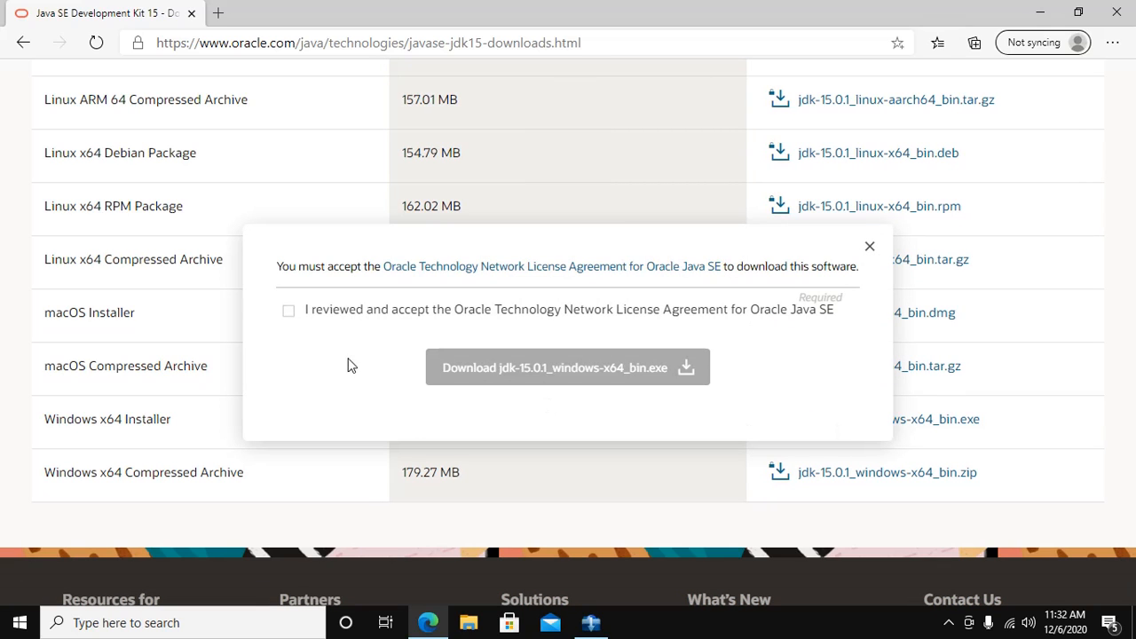
click(288, 310)
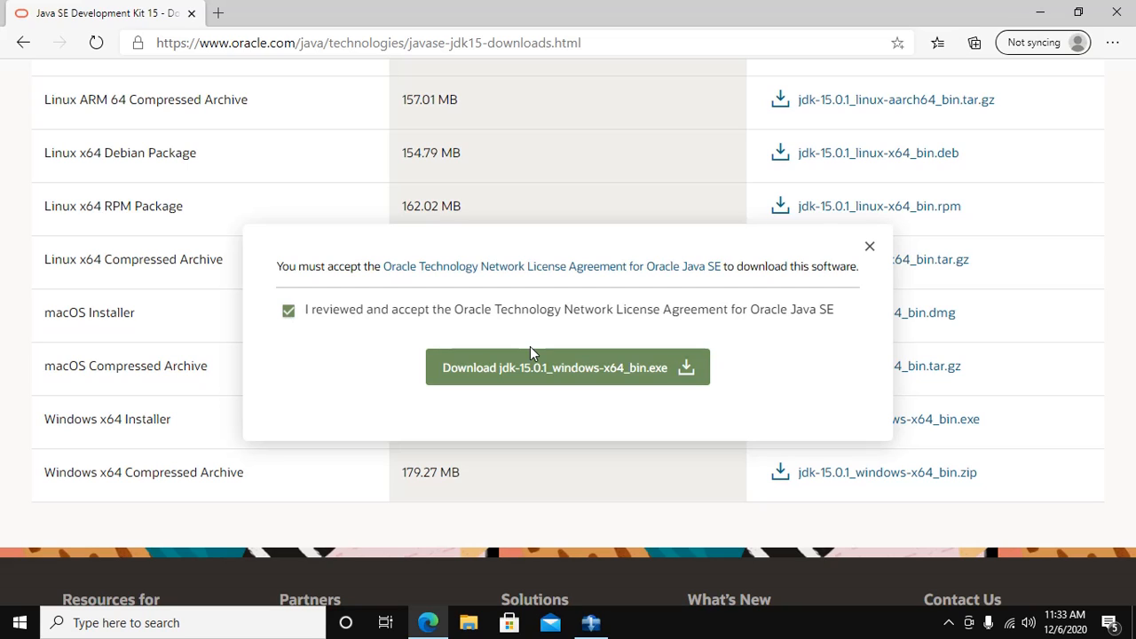
mouse_move(568, 366)
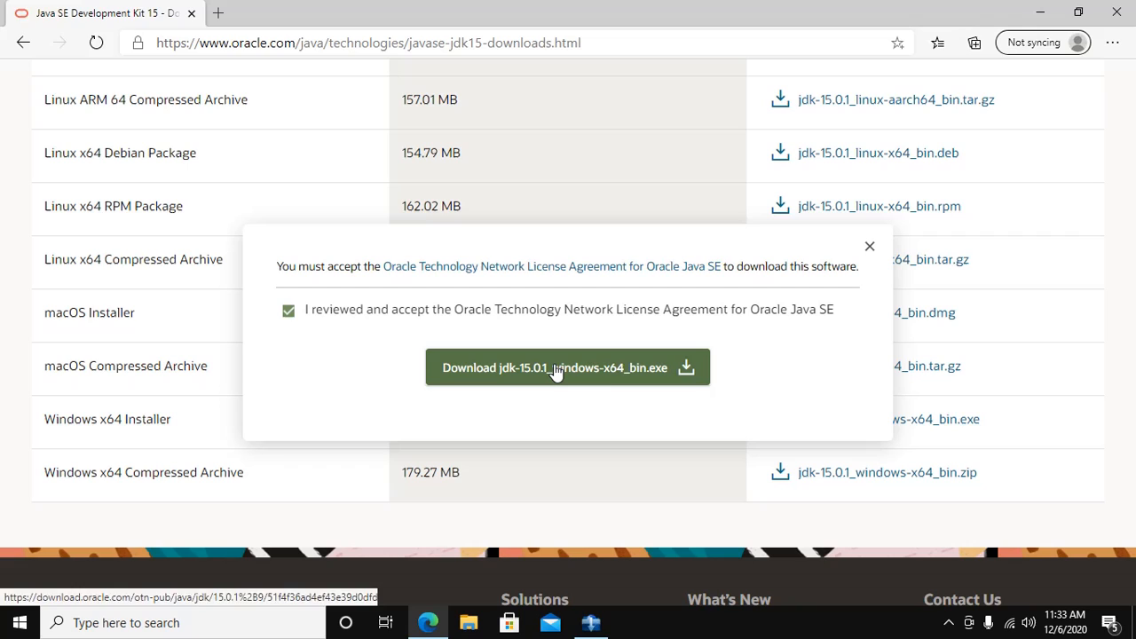
click(566, 366)
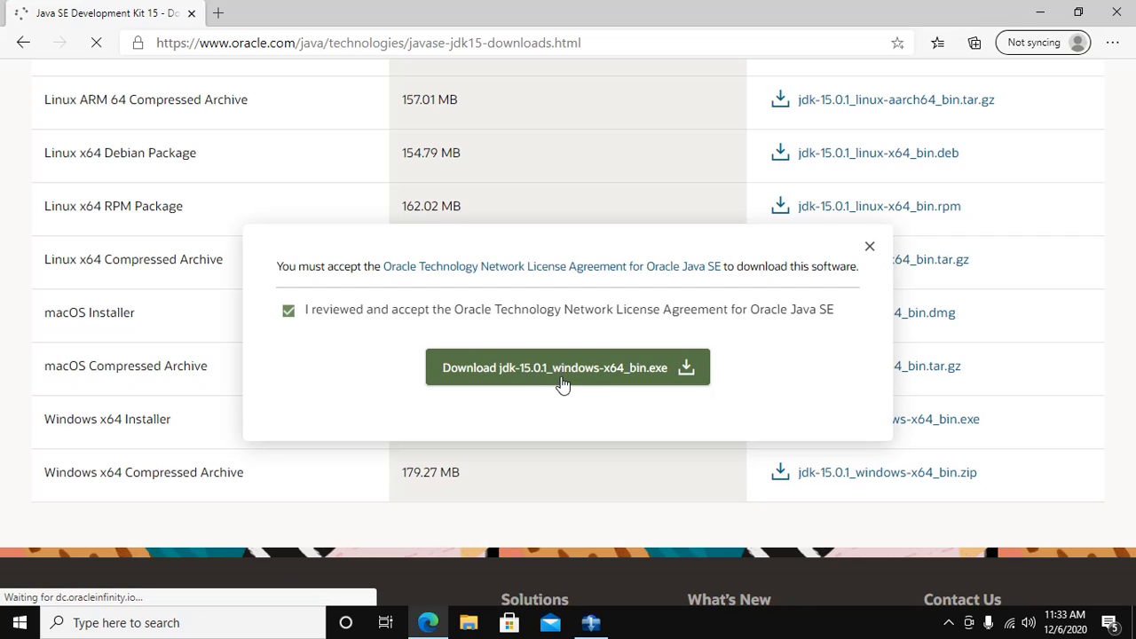
click(567, 368)
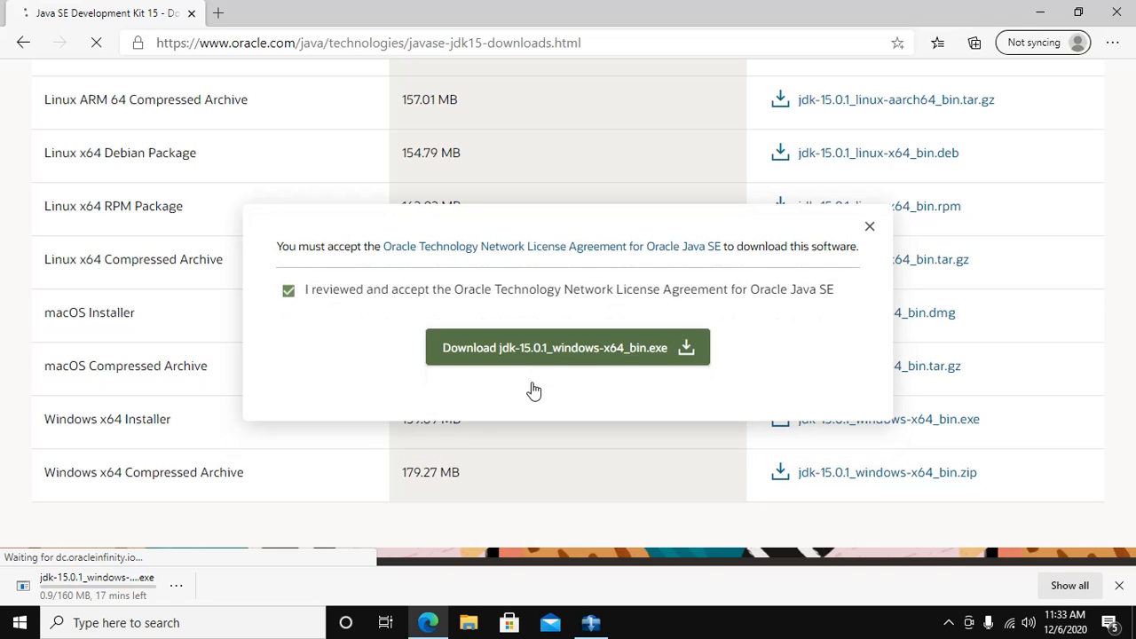
mouse_move(124, 577)
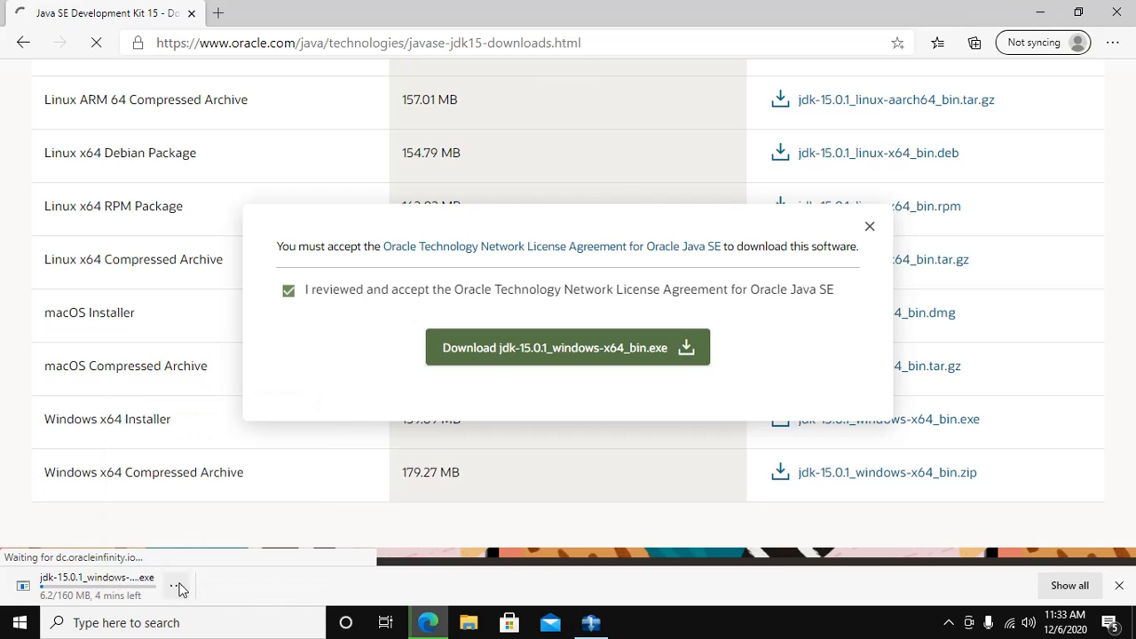
click(176, 586)
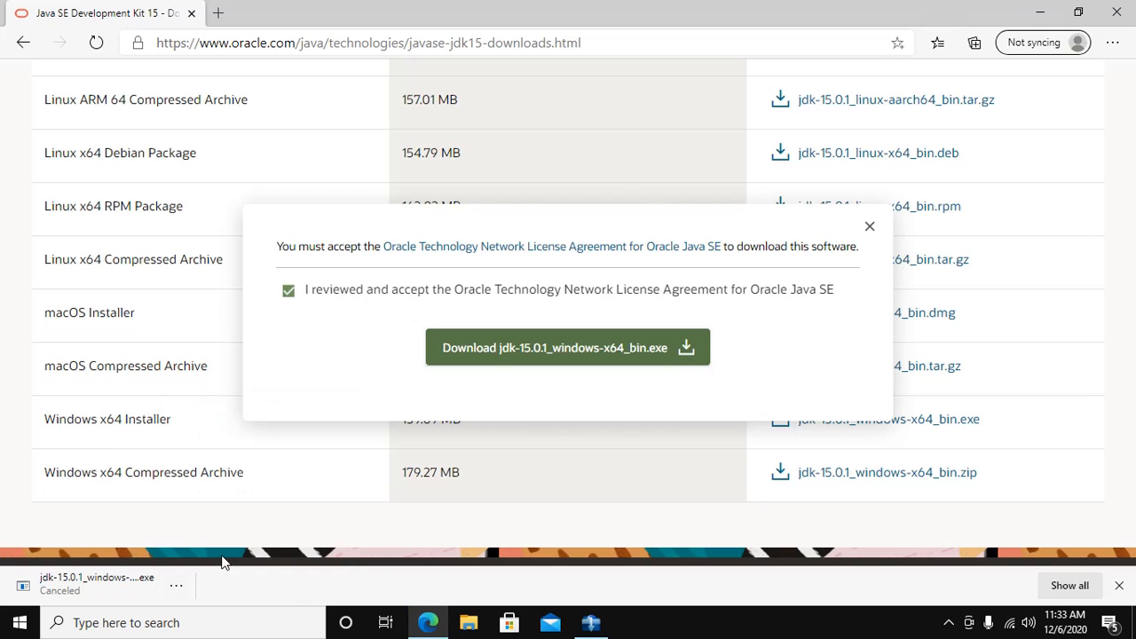
- Add jdk-15.0.1_windows-x64_bin.exe from Oracle's URL in XDM via File > Add URL and start it
click(591, 621)
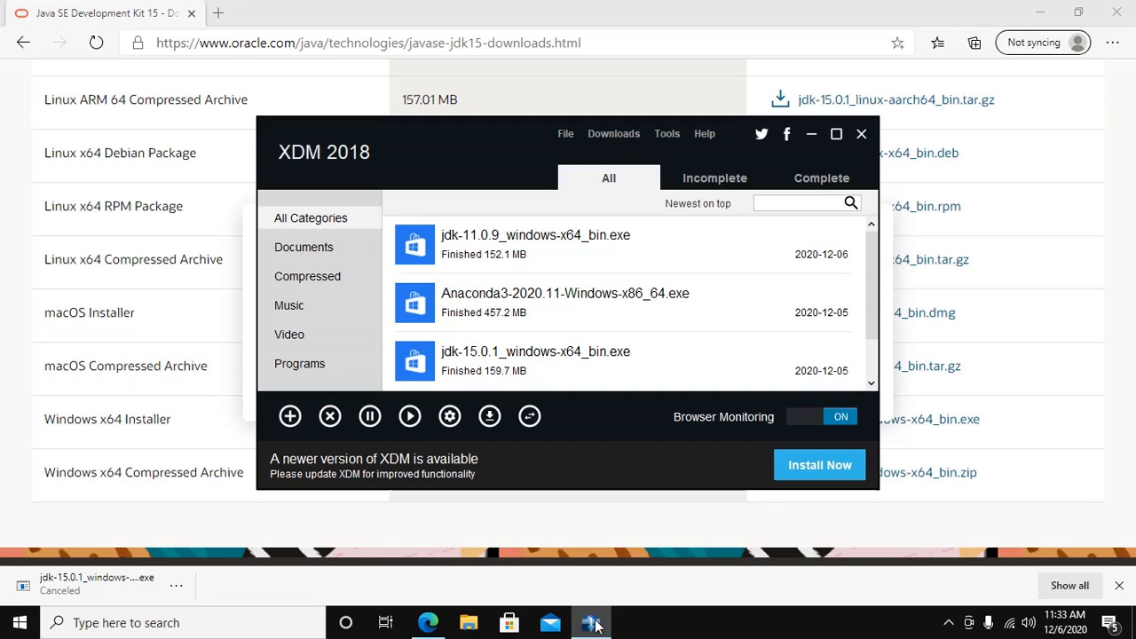
click(564, 133)
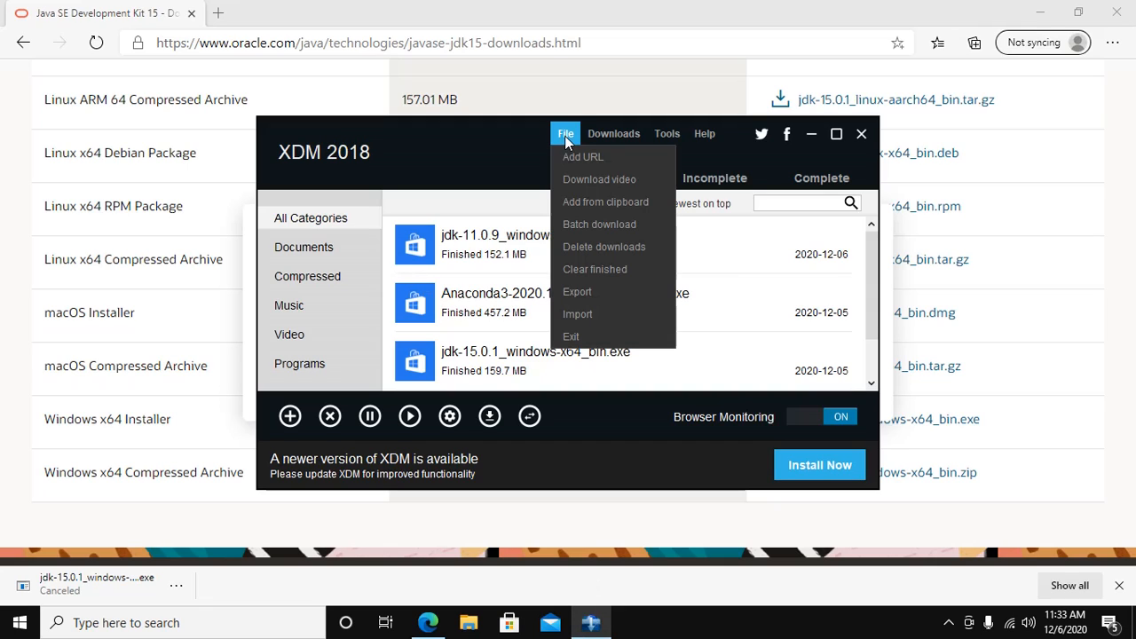
mouse_move(568, 149)
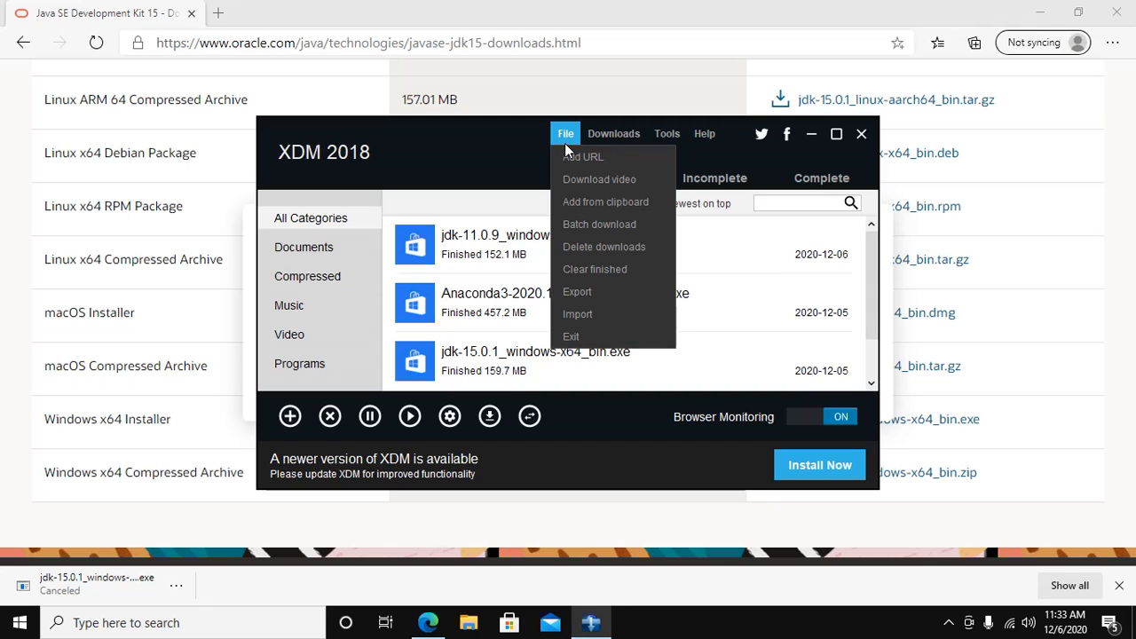
mouse_move(584, 157)
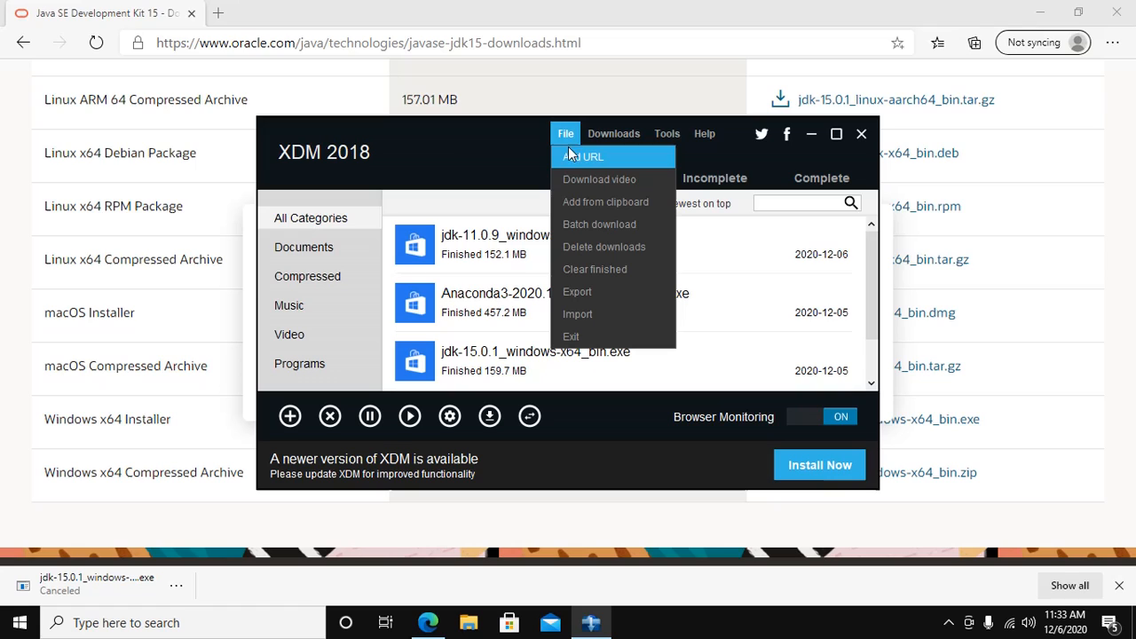
click(585, 156)
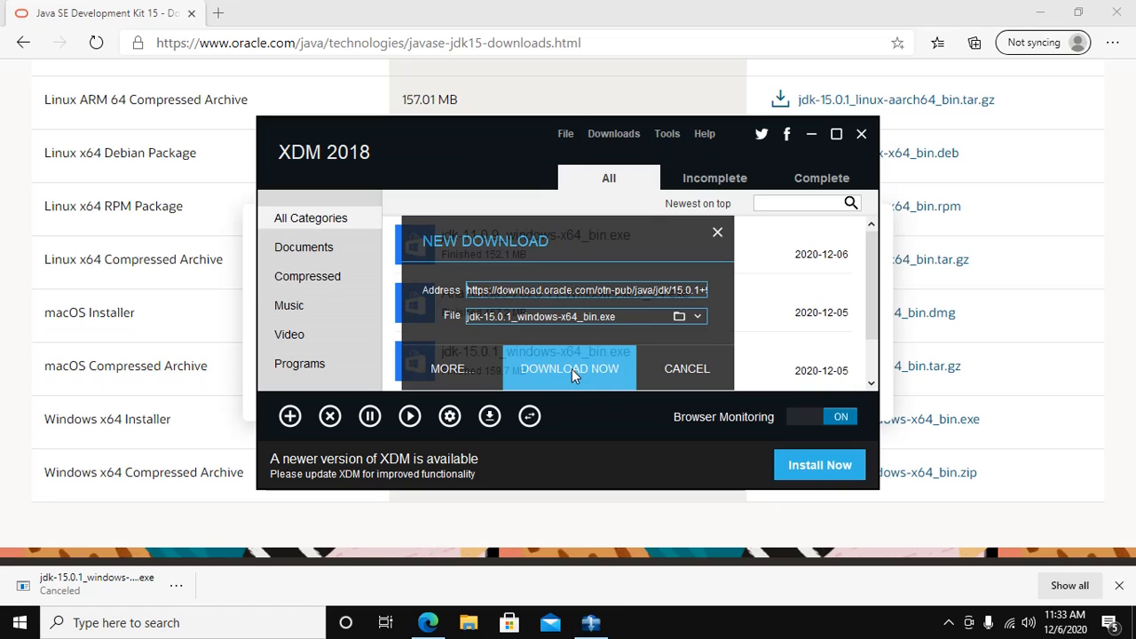
click(568, 367)
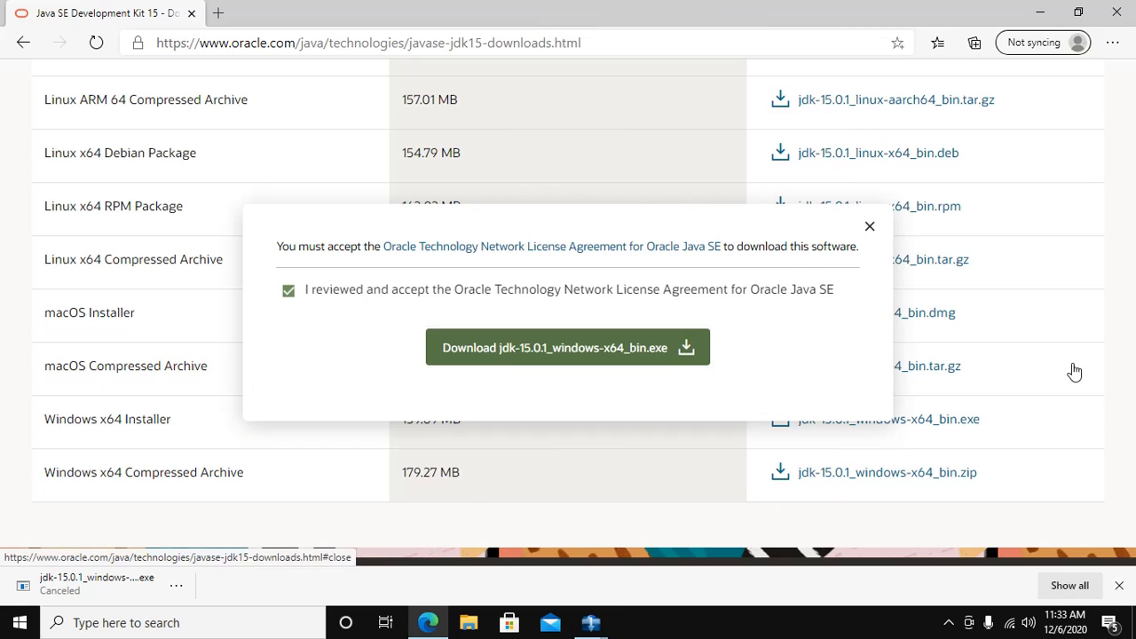
- Dismiss the license popup and return to the top of the JDK 15 Downloads page
click(870, 226)
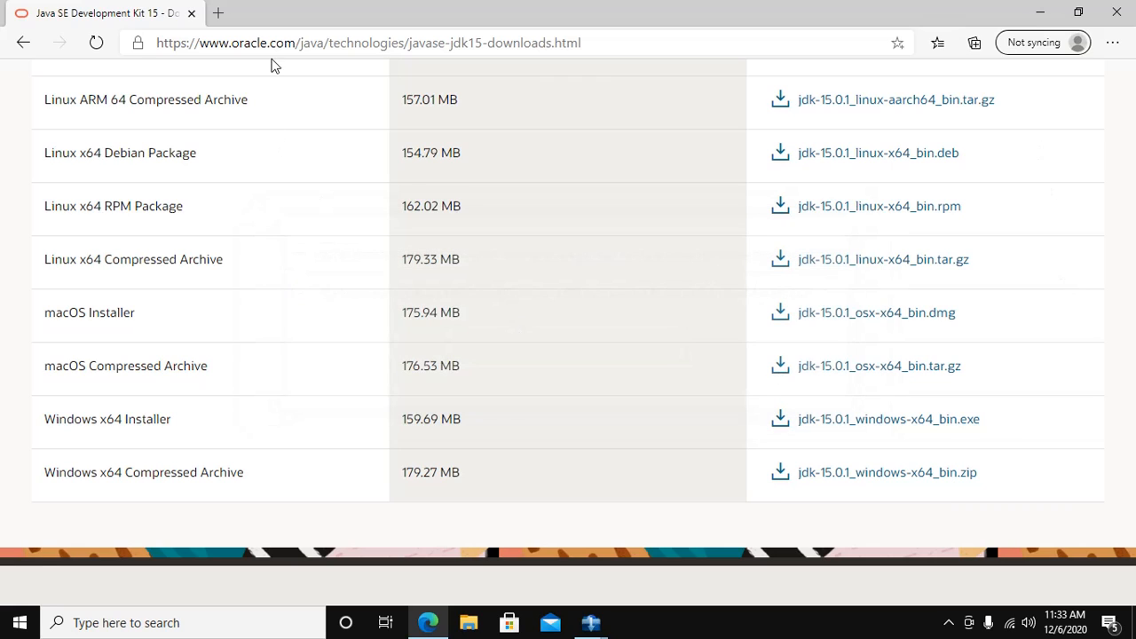
click(368, 43)
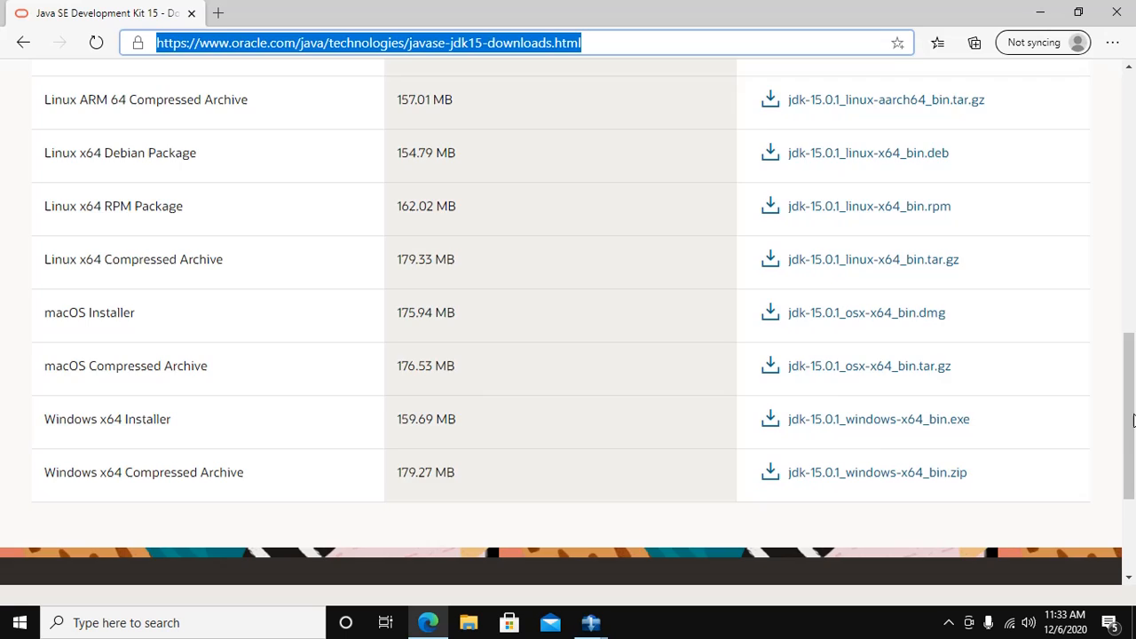
scroll(up, 3)
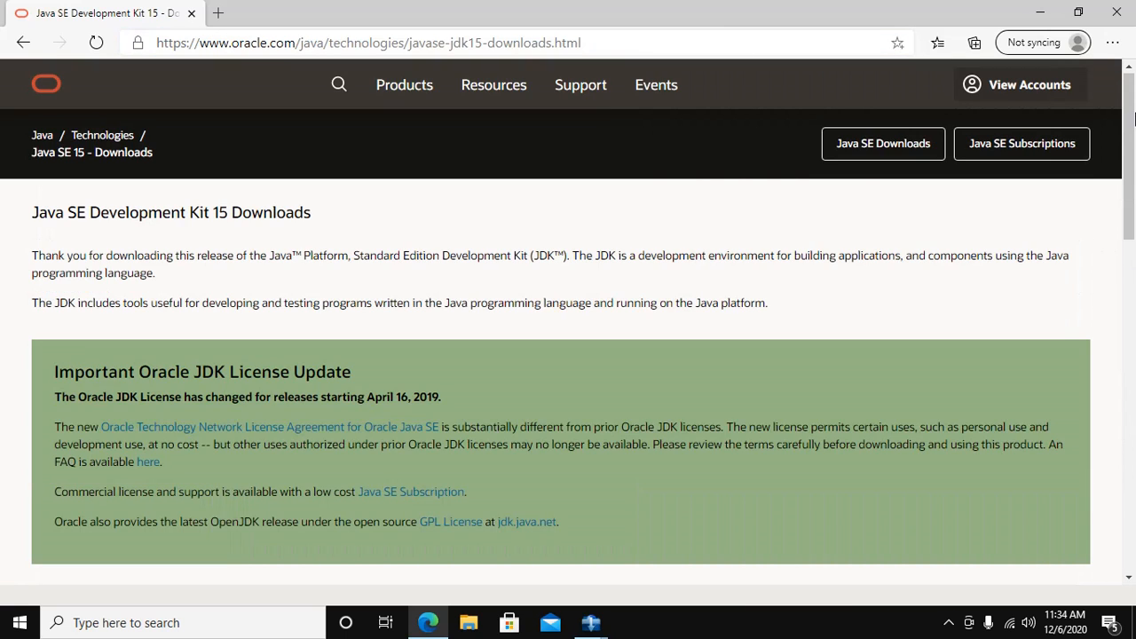